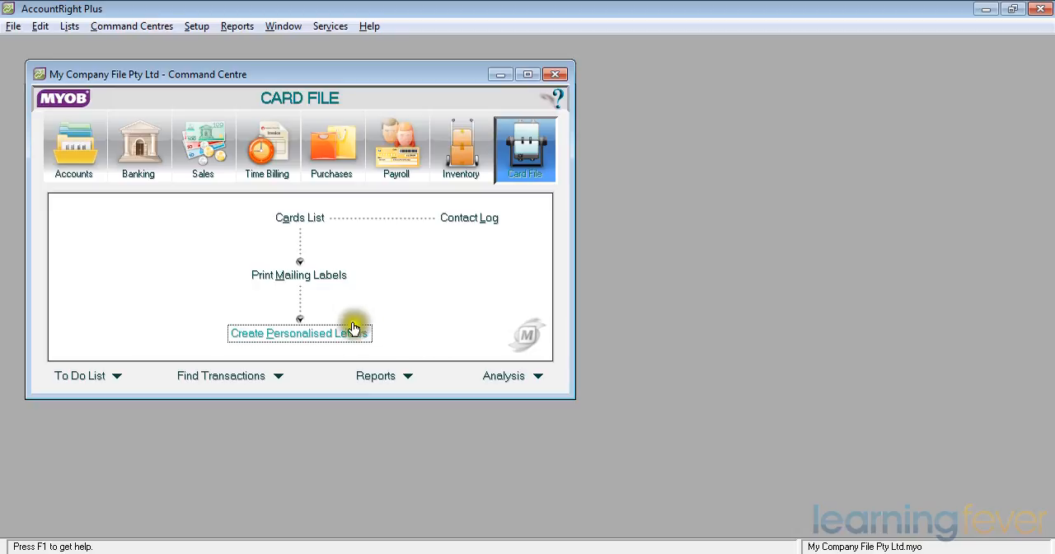
Mark the My Customer and My Supplier cards for personalised letters and start the mail merge.
click(300, 332)
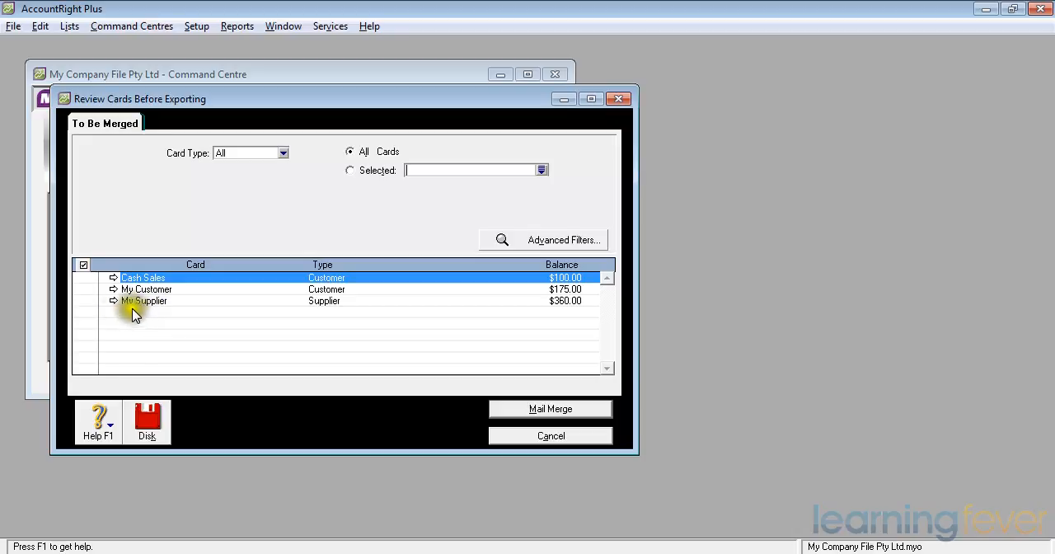
mouse_move(82, 300)
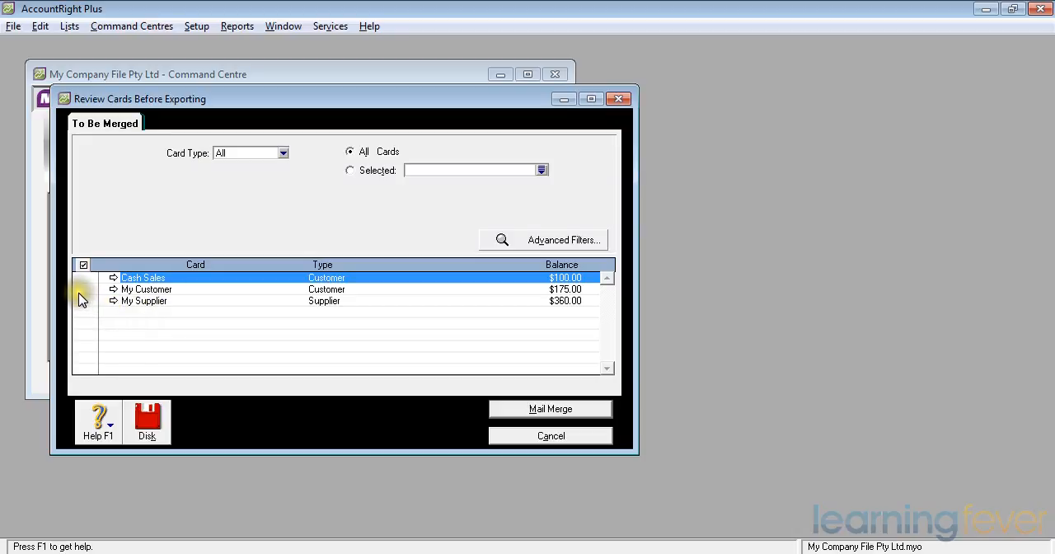
click(144, 300)
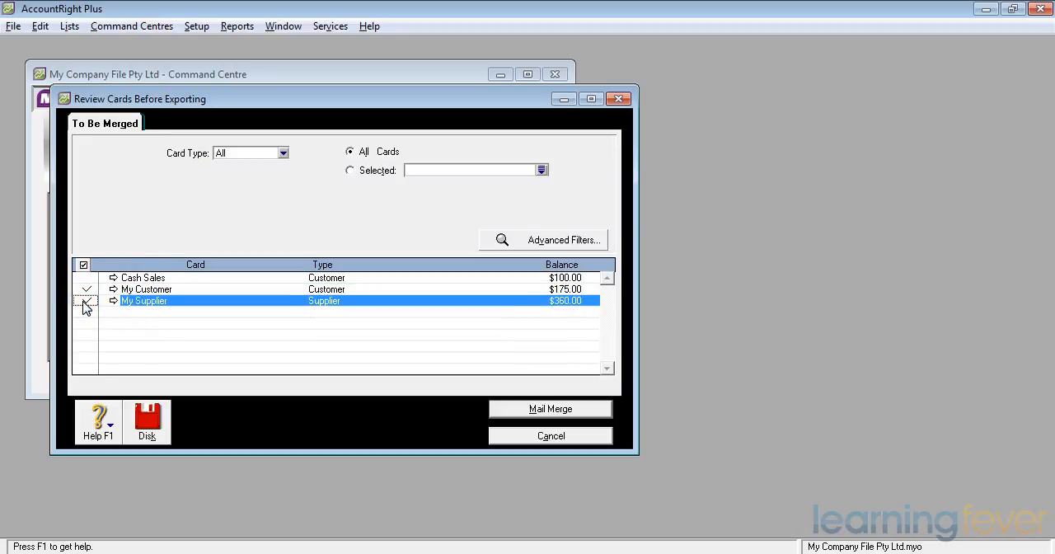
click(86, 300)
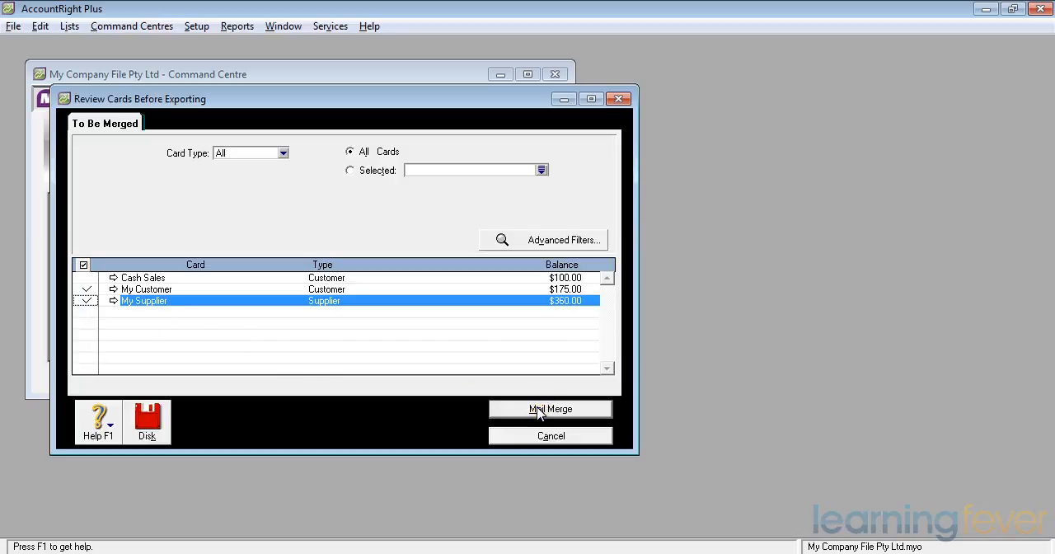
click(551, 408)
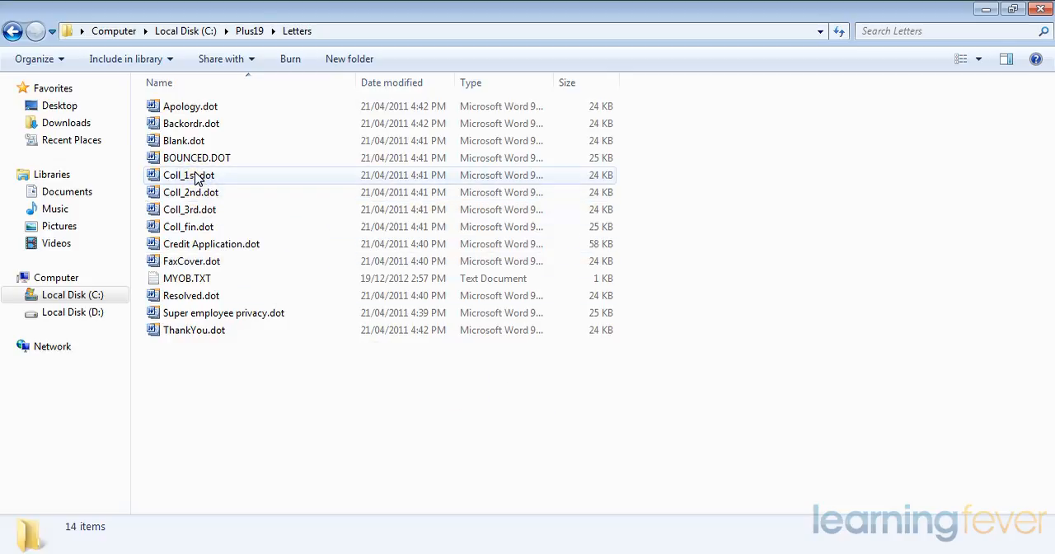
Select the Coll_1st.dot first collection letter template in C:\Plus19\Letters.
click(188, 175)
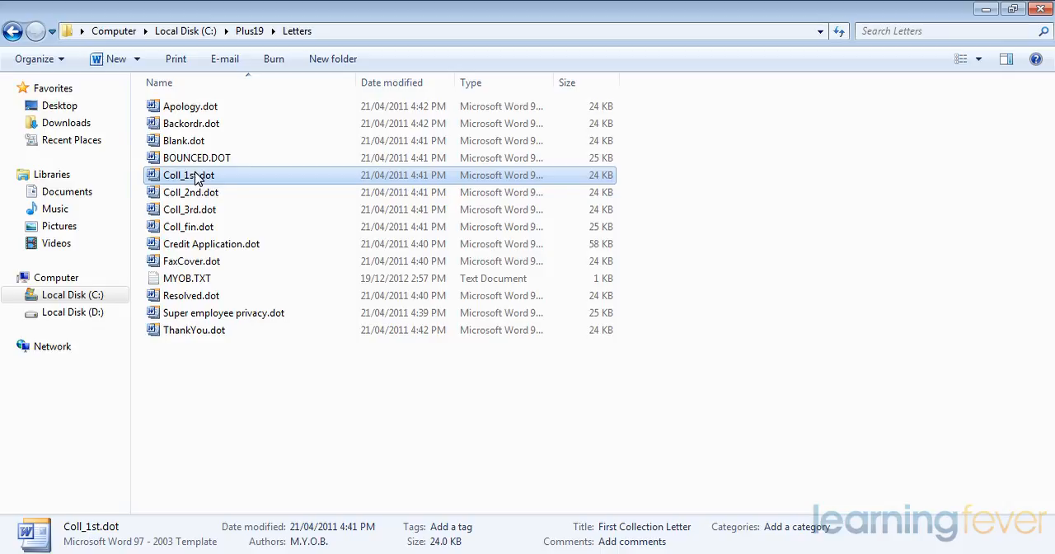
Open Coll_1st.dot and answer its prompts with the sender name 'Leonard' and title 'Debt Collector'.
double_click(187, 175)
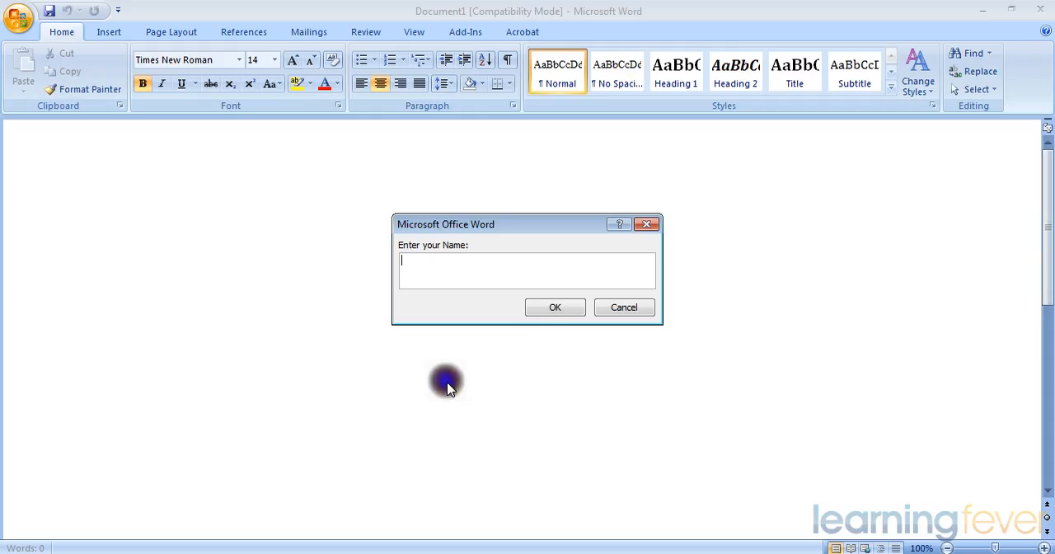
mouse_move(370, 310)
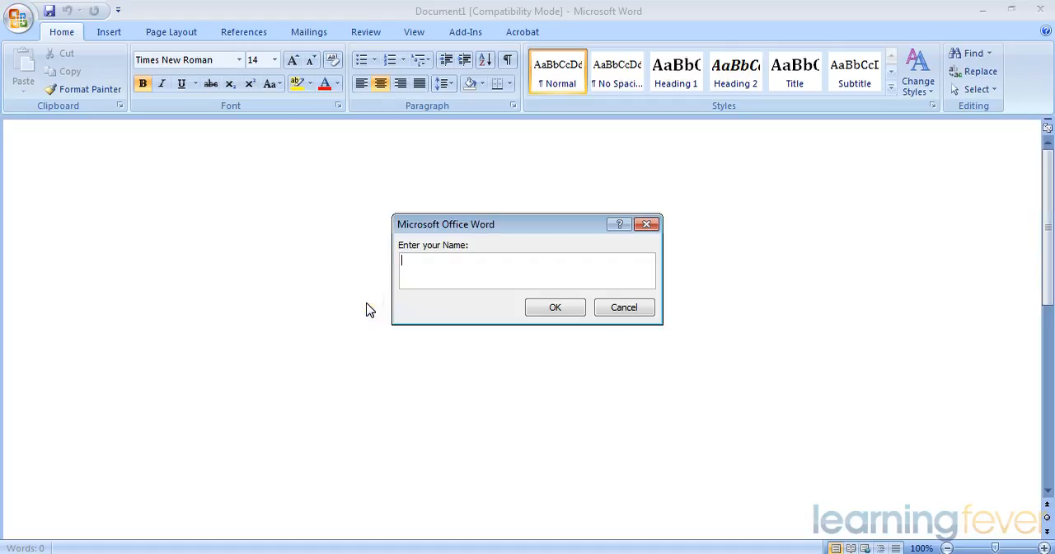
text(Andy L)
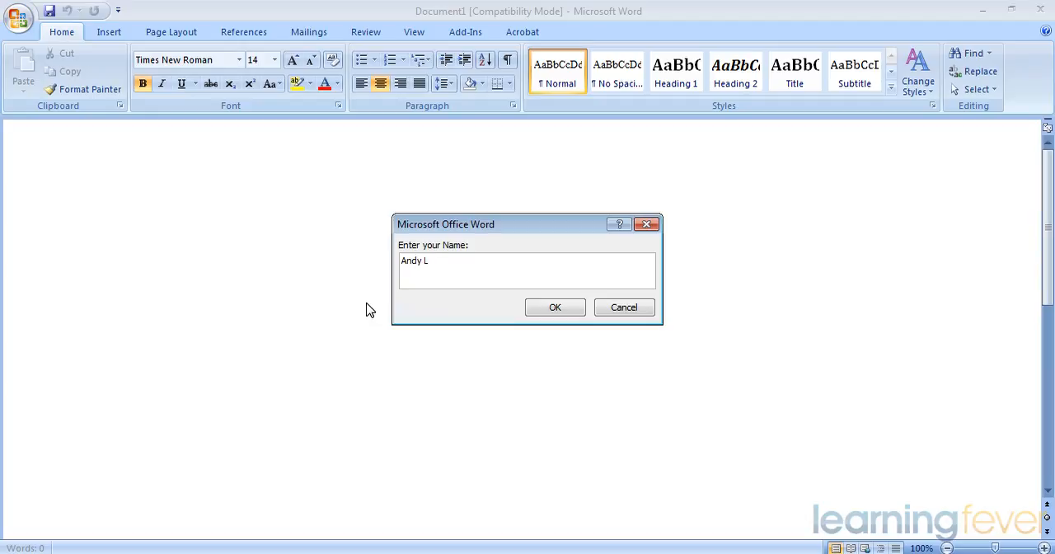
text(eonard)
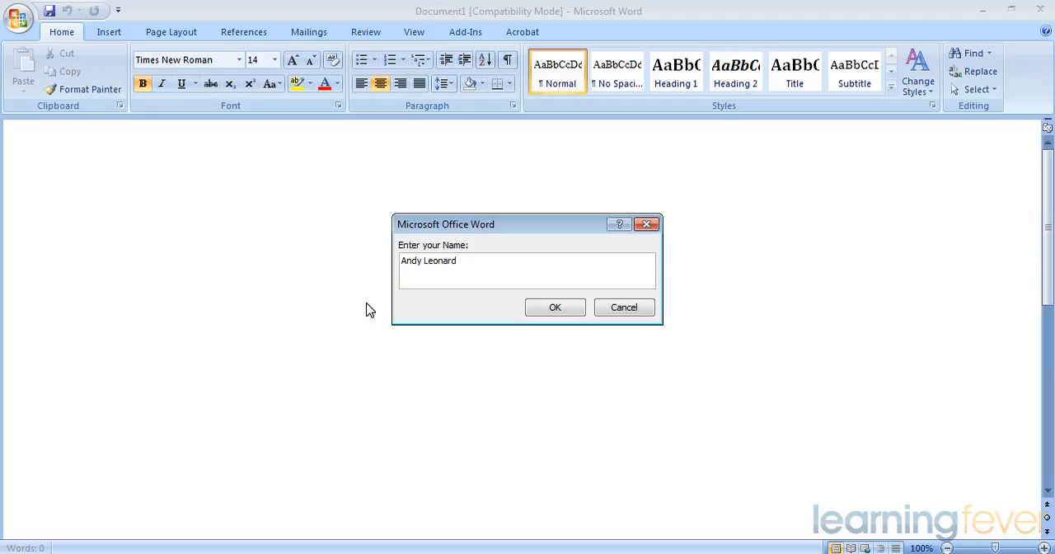
click(554, 306)
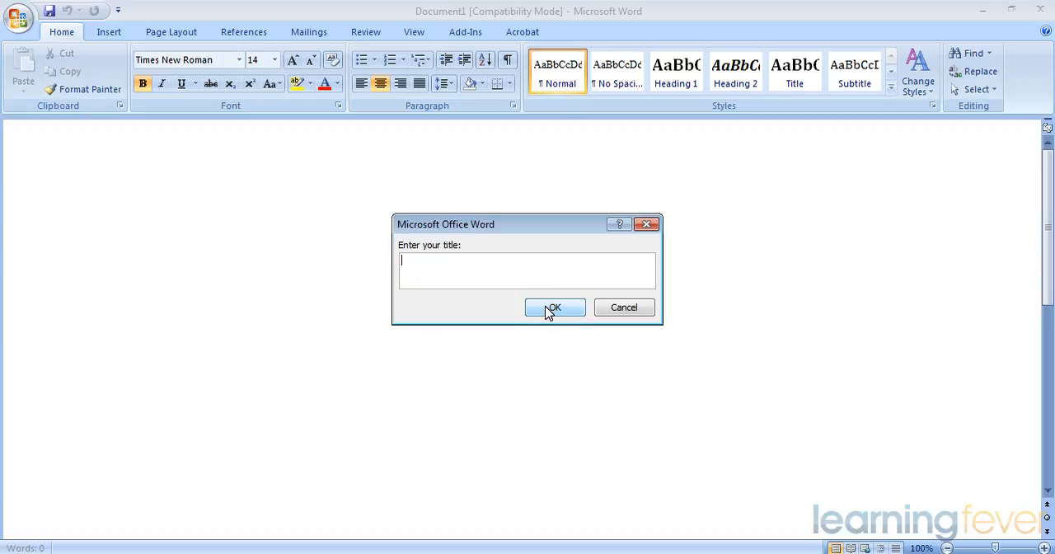
text(Debt Co)
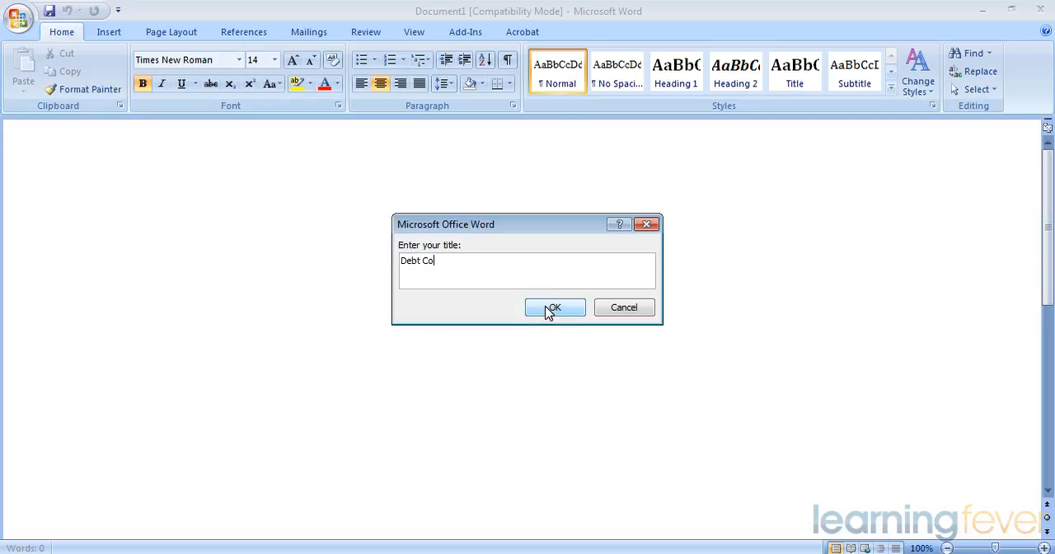
text(llecto)
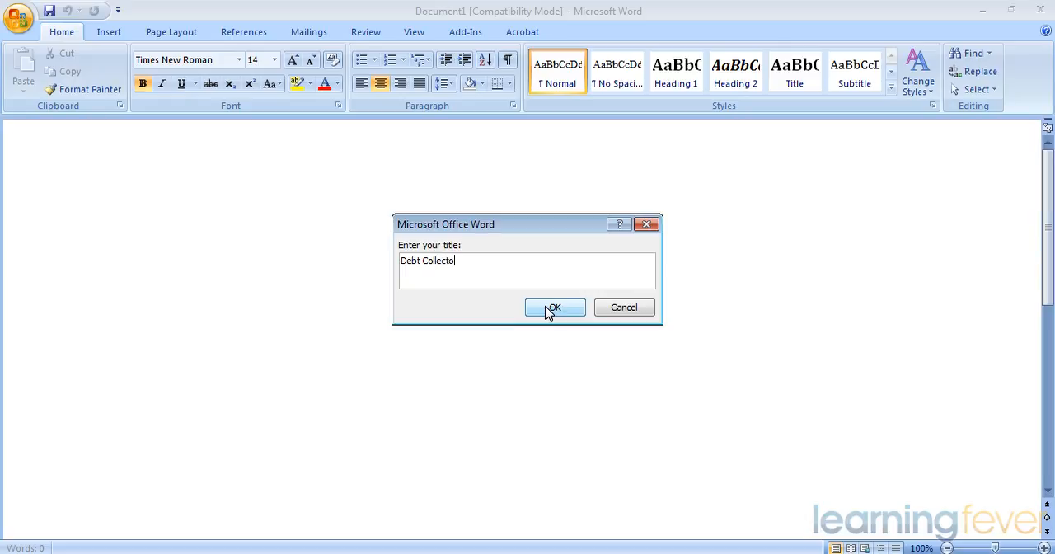
click(554, 307)
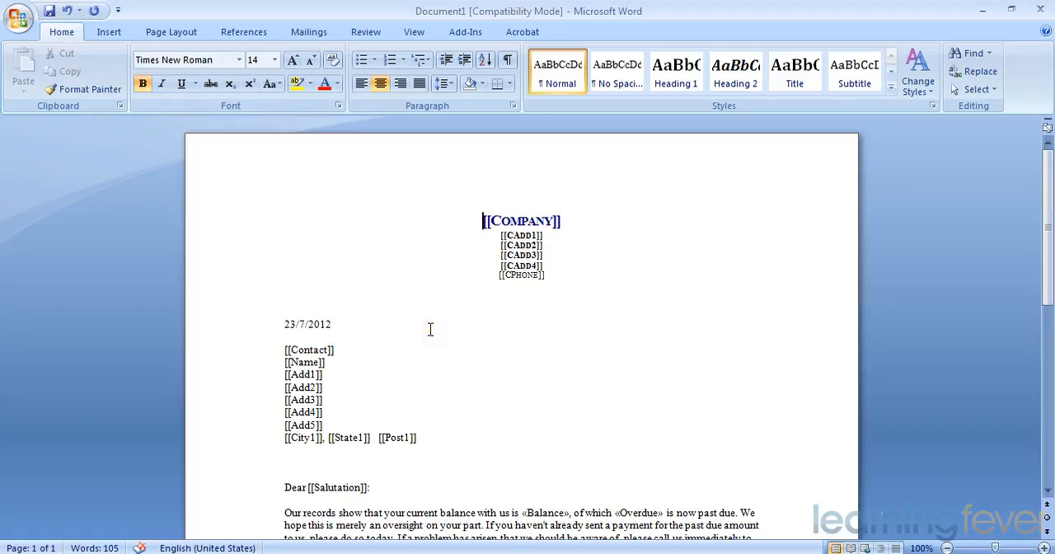
mouse_move(461, 312)
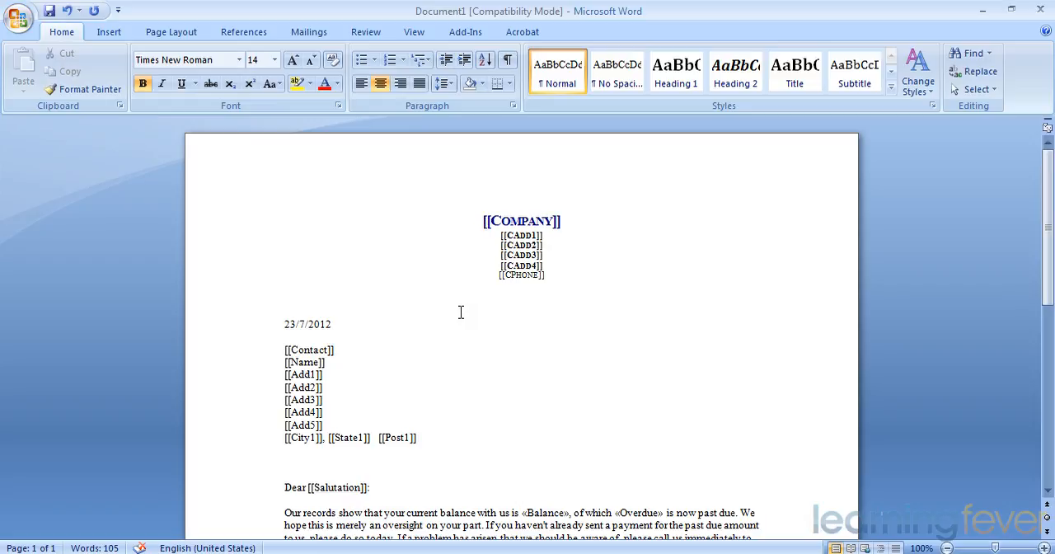
scroll(down, 3)
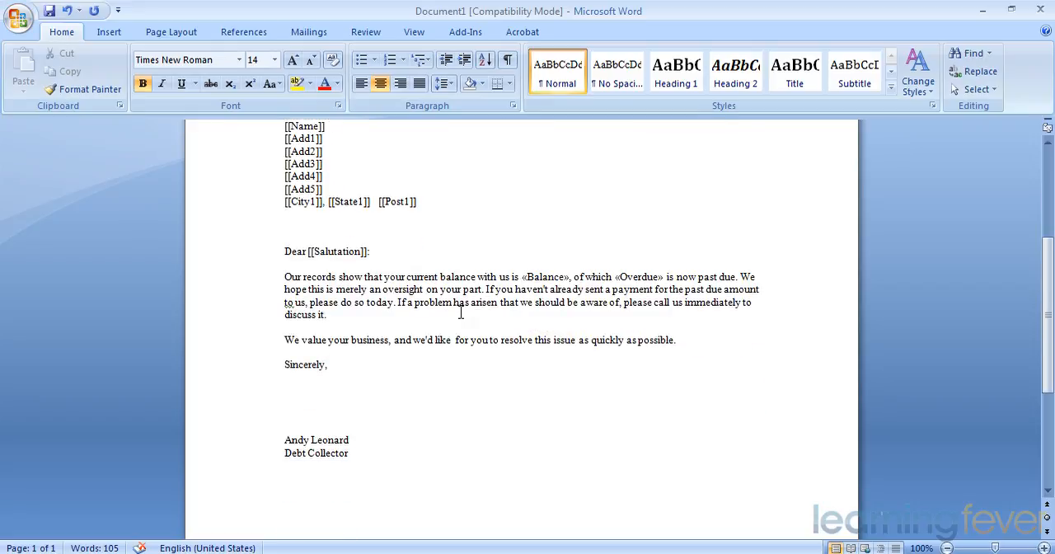
scroll(up, 3)
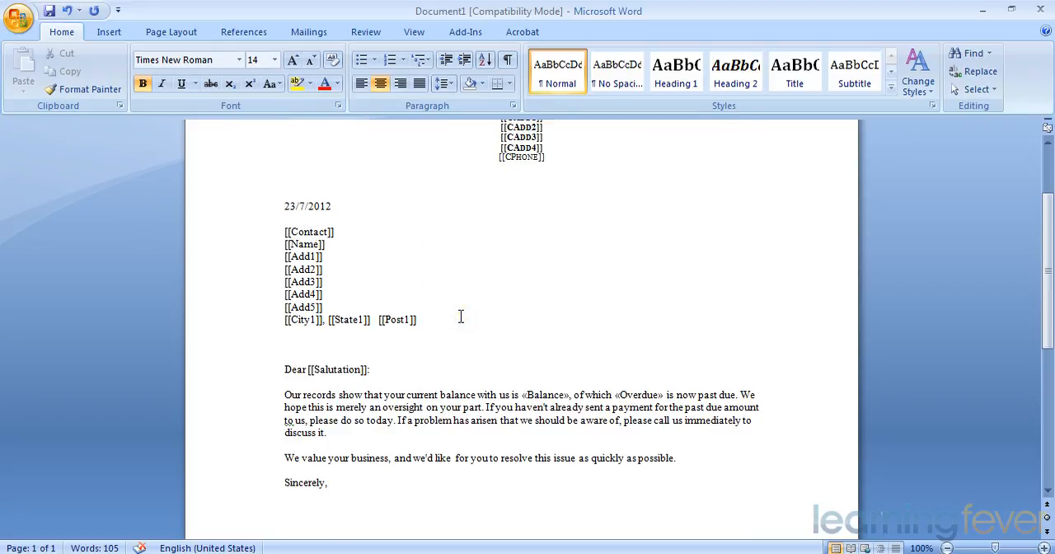
scroll(up, 3)
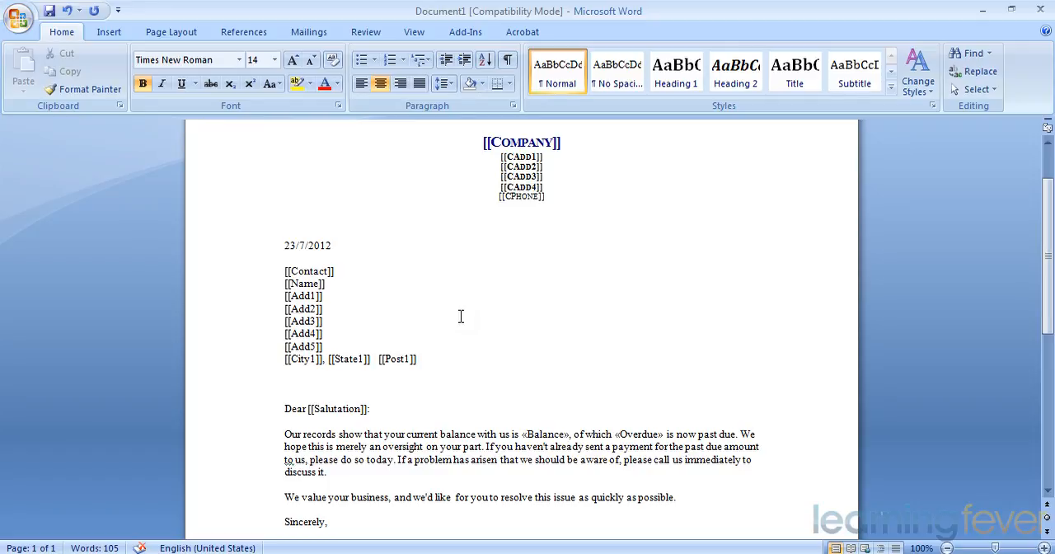
click(483, 142)
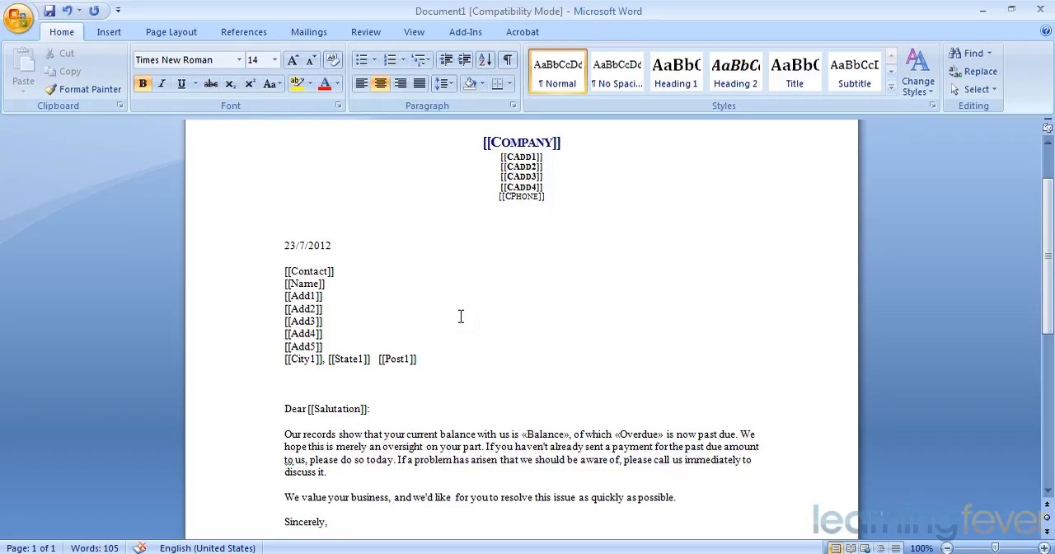
click(484, 142)
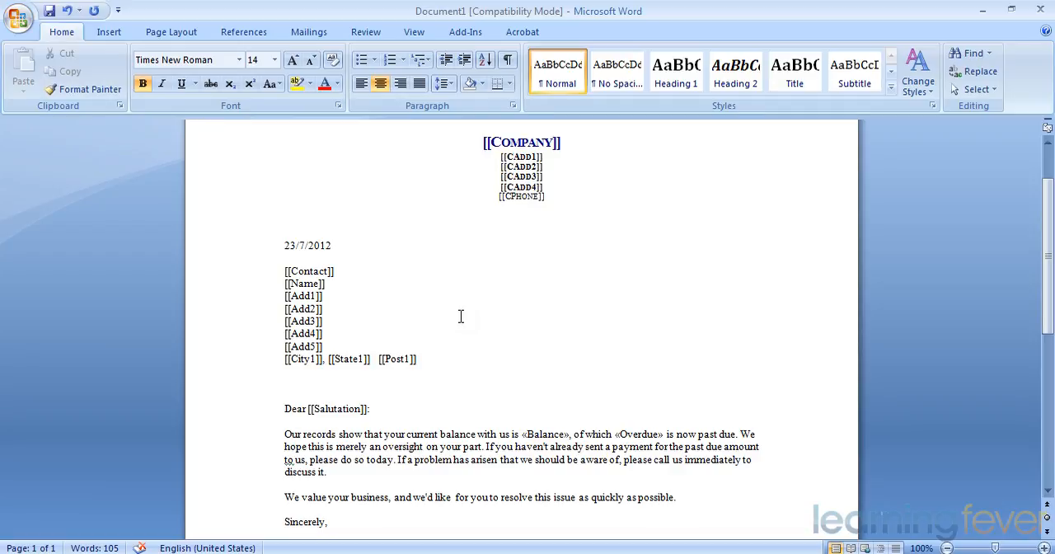
click(484, 141)
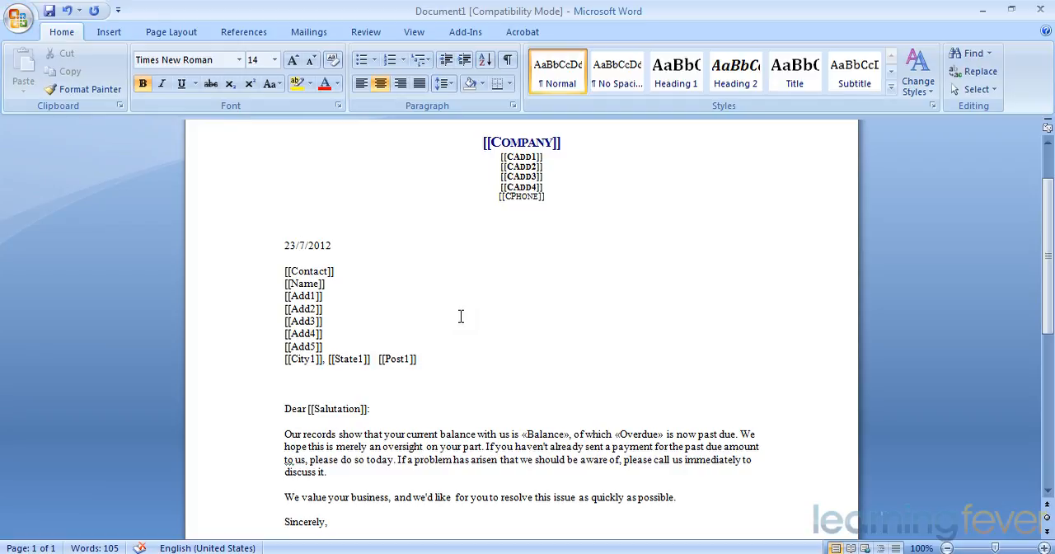
click(485, 141)
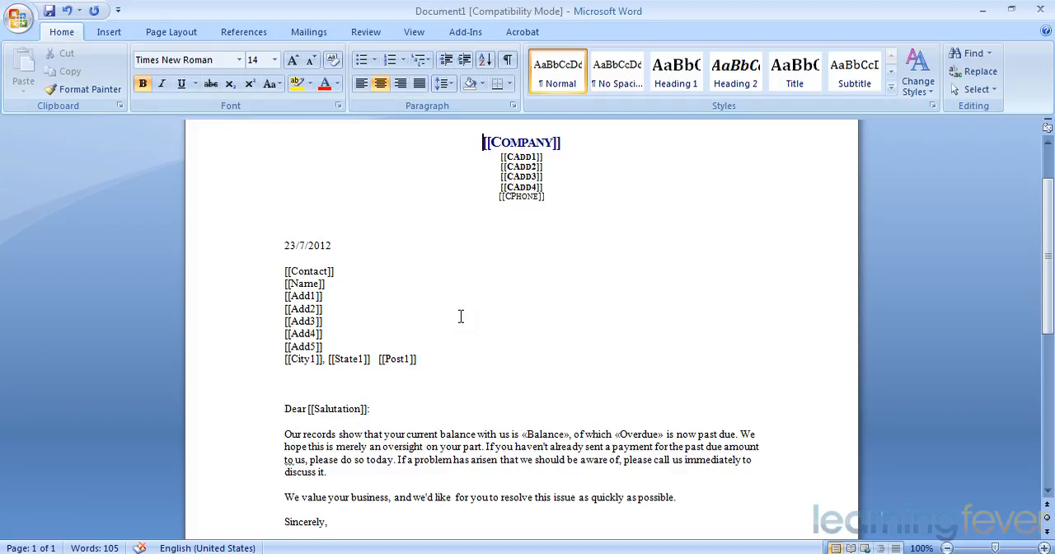
scroll(down, 3)
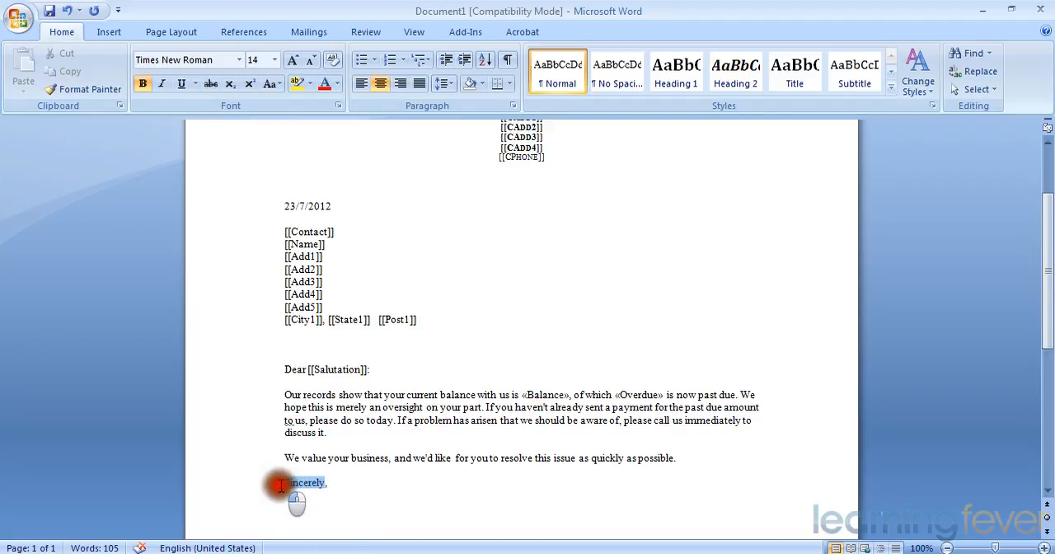
Replace the 'Sincerely,' closing with 'Kind Regards' and save the template changes on closing.
double_click(303, 482)
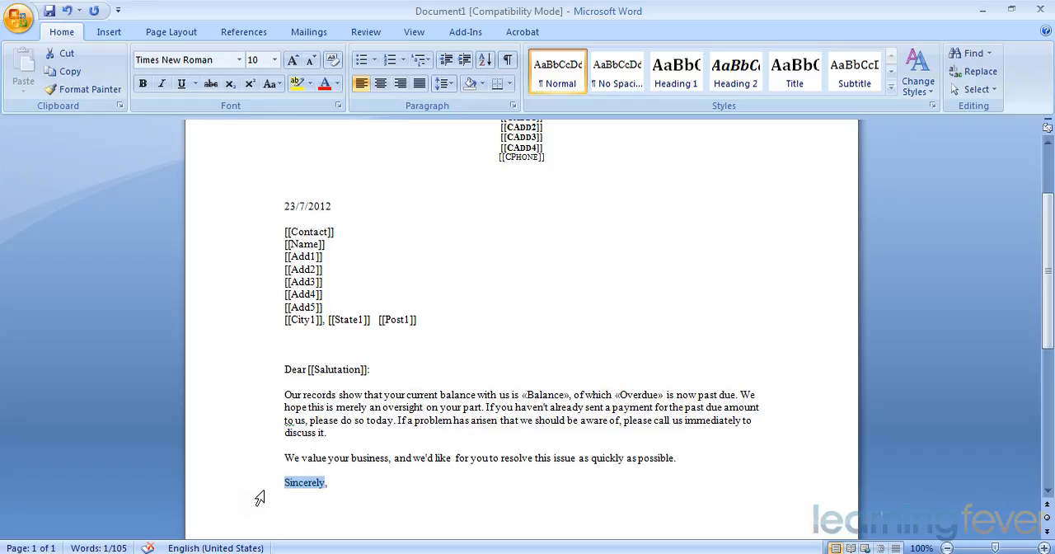
text(Kin)
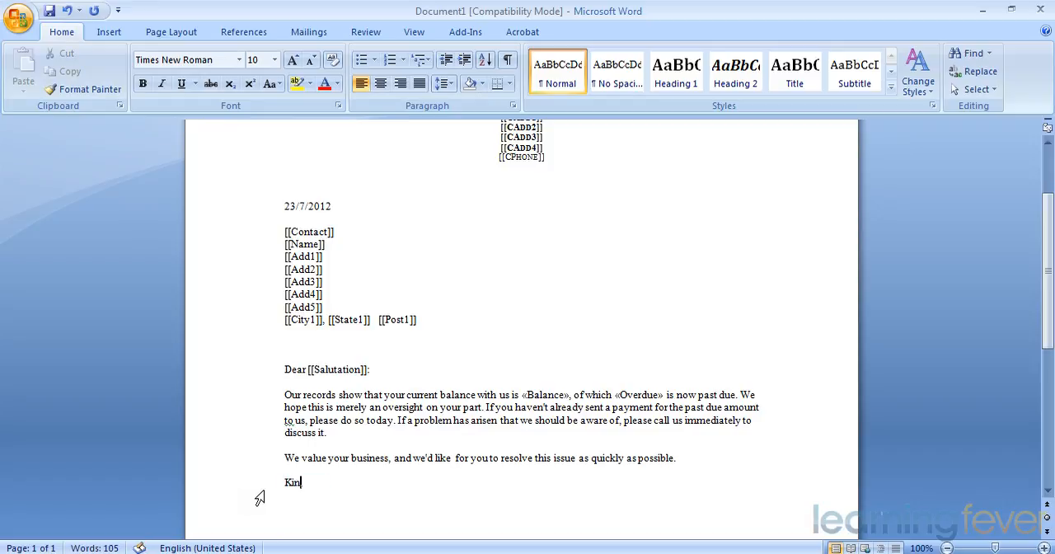
text(d Regar)
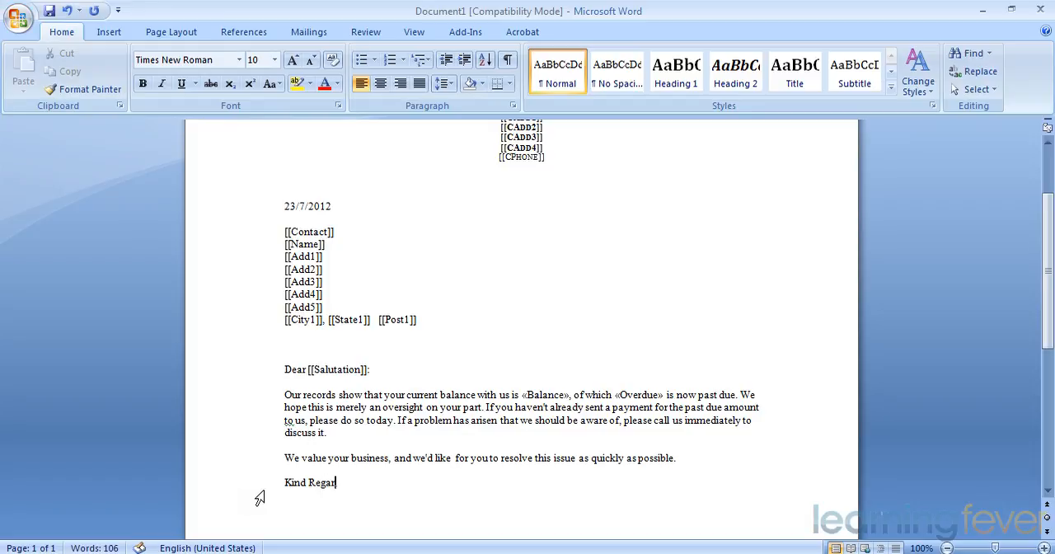
text(ds)
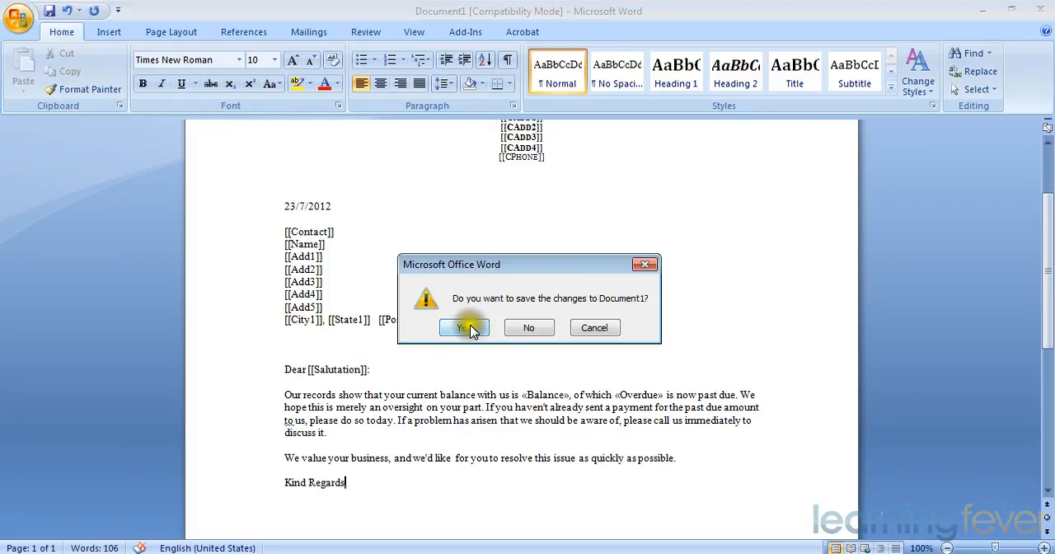
click(465, 326)
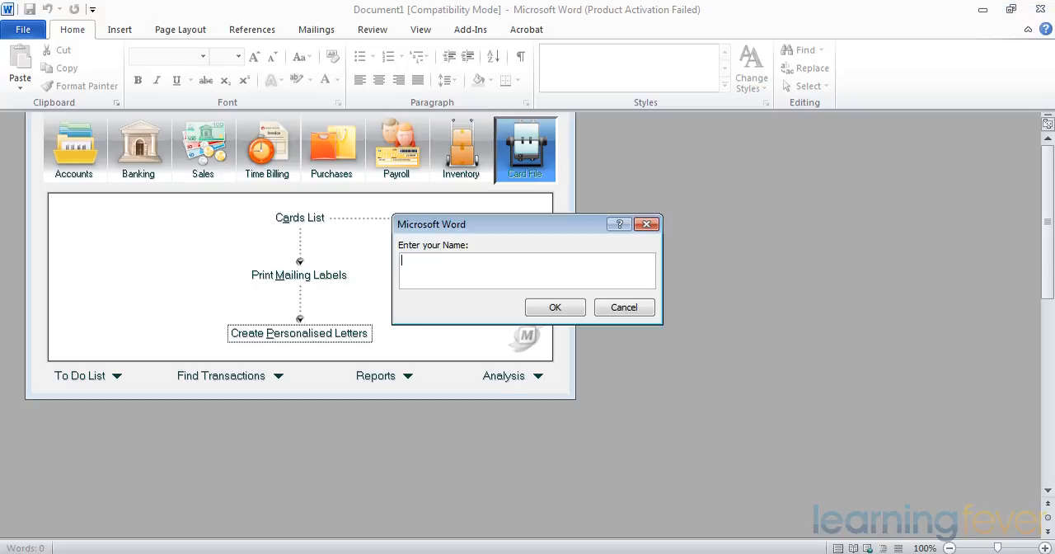
mouse_move(439, 414)
text(Andy Leonard)
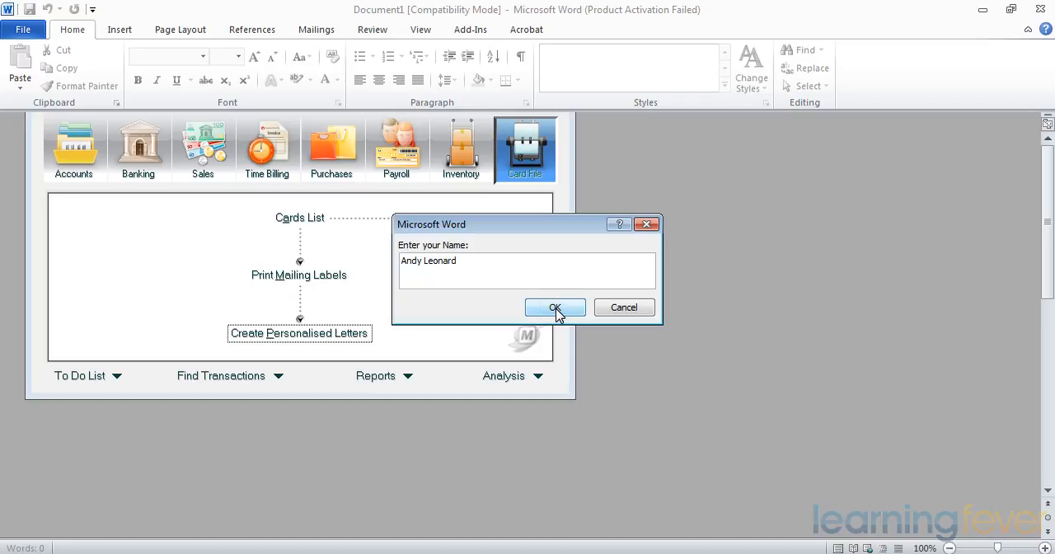
click(554, 306)
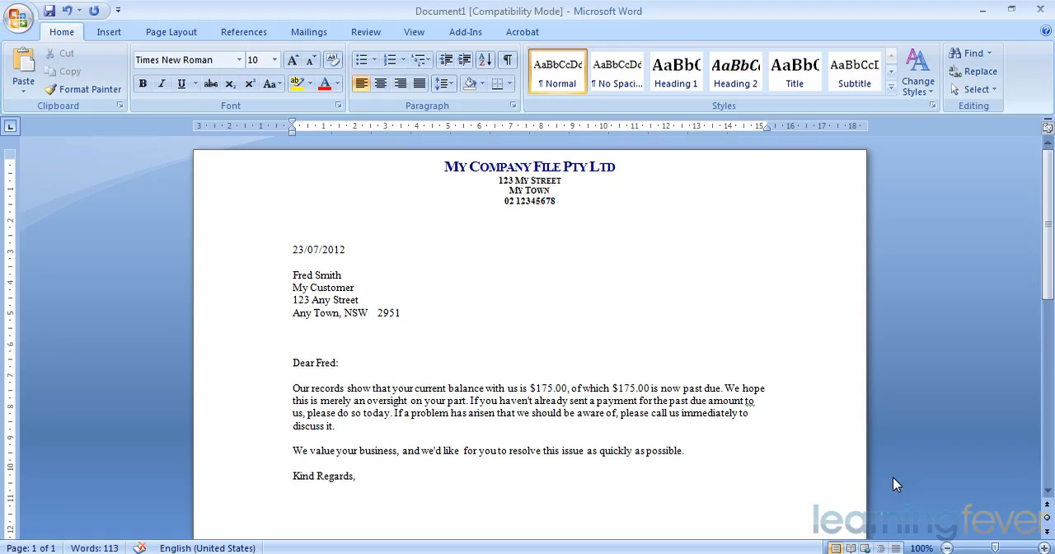
click(340, 362)
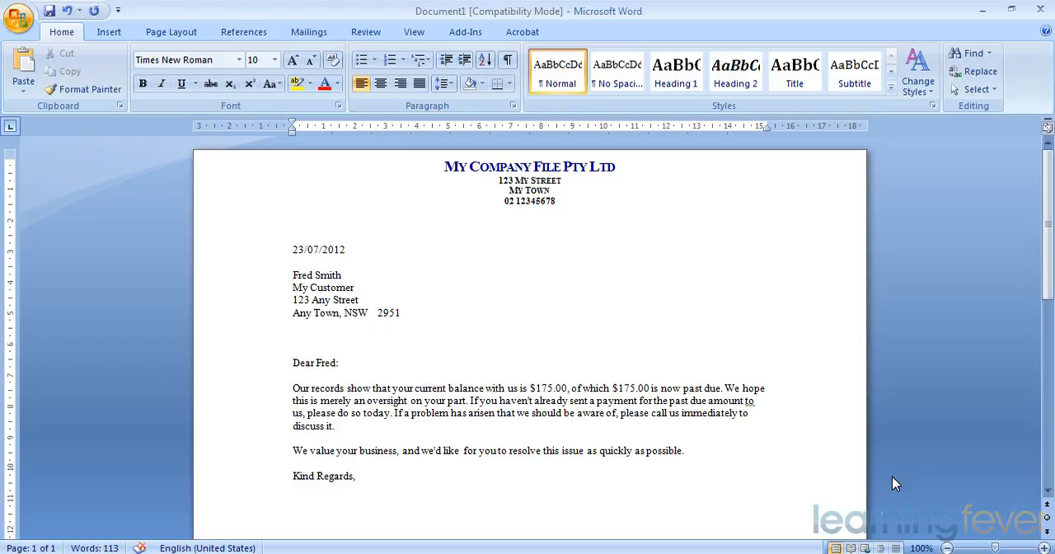
click(339, 362)
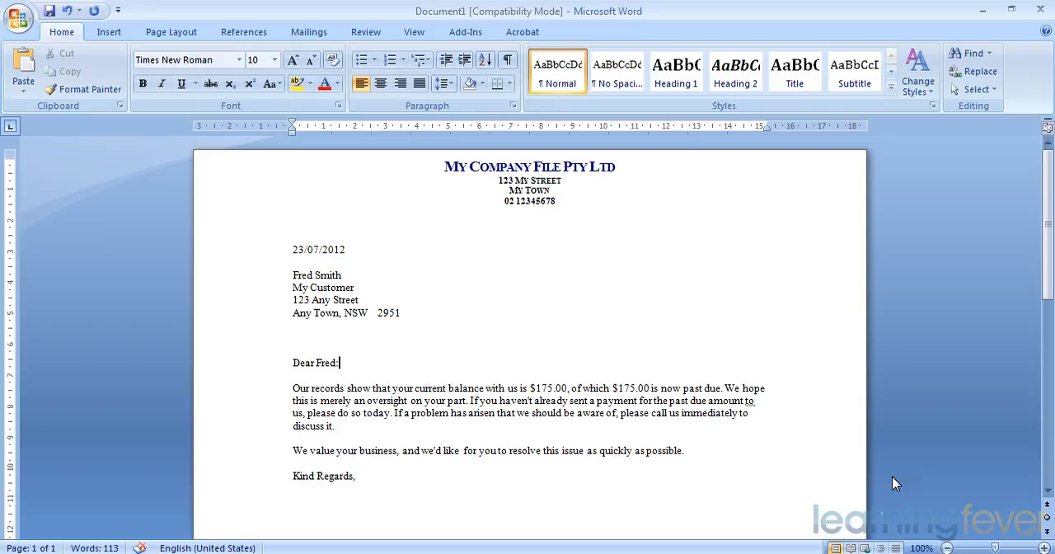